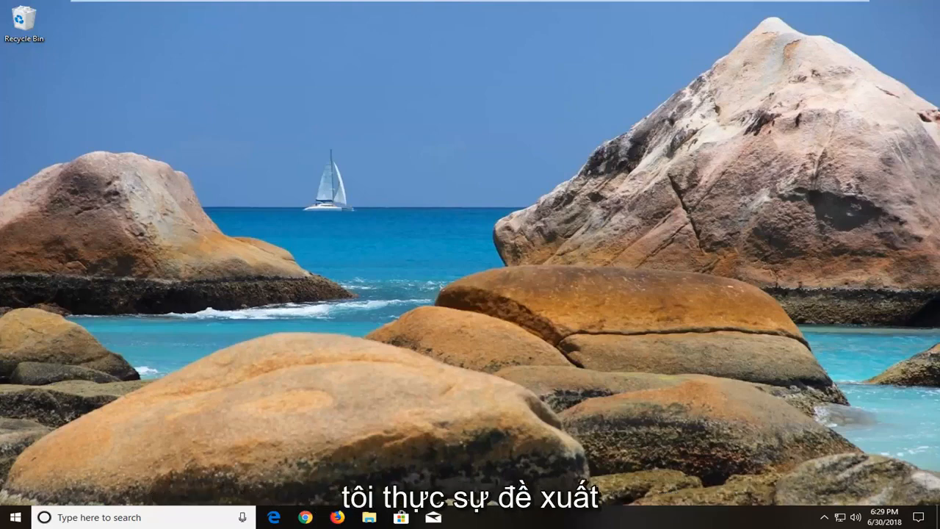
Search the Start menu for 'un' so Add or remove programs appears as best match
left_click(13, 517)
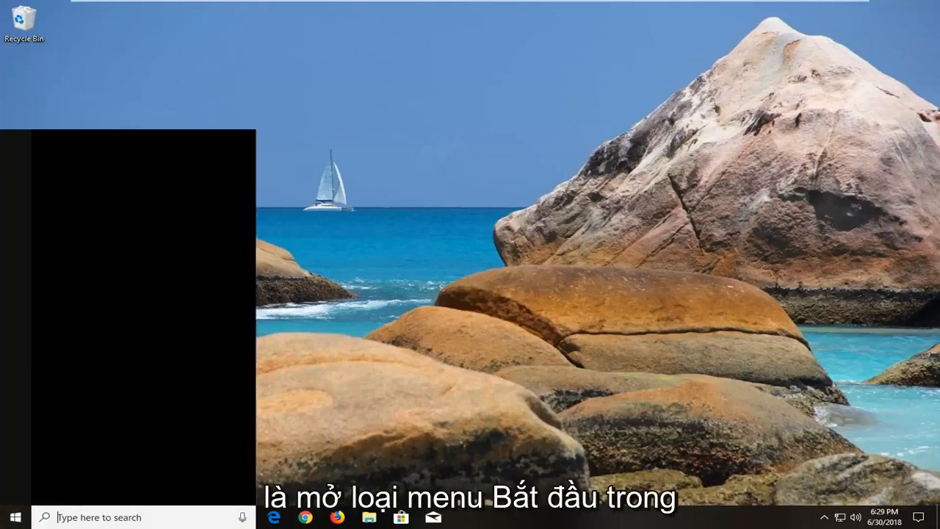
type("uninstall")
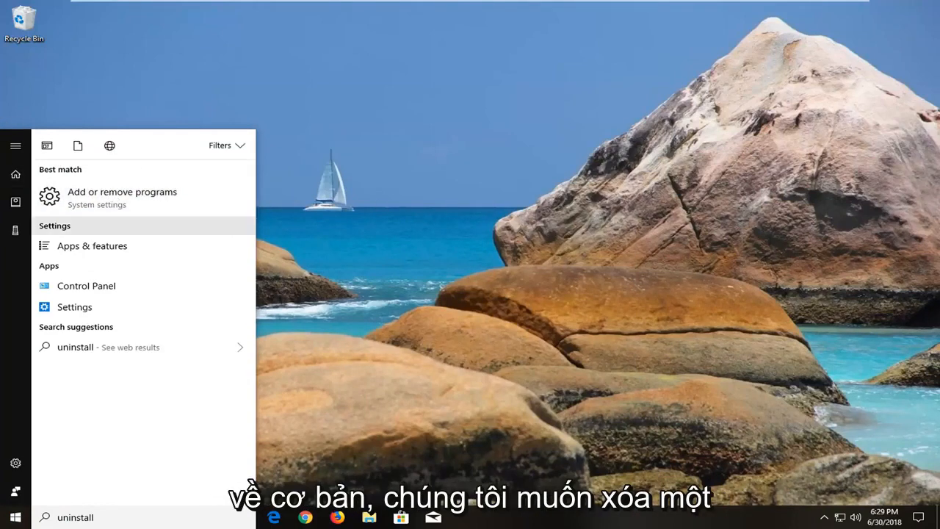
In Apps & features, select Microsoft Visual C++ 2008 Redistributable (x86) and choose Uninstall
left_click(122, 197)
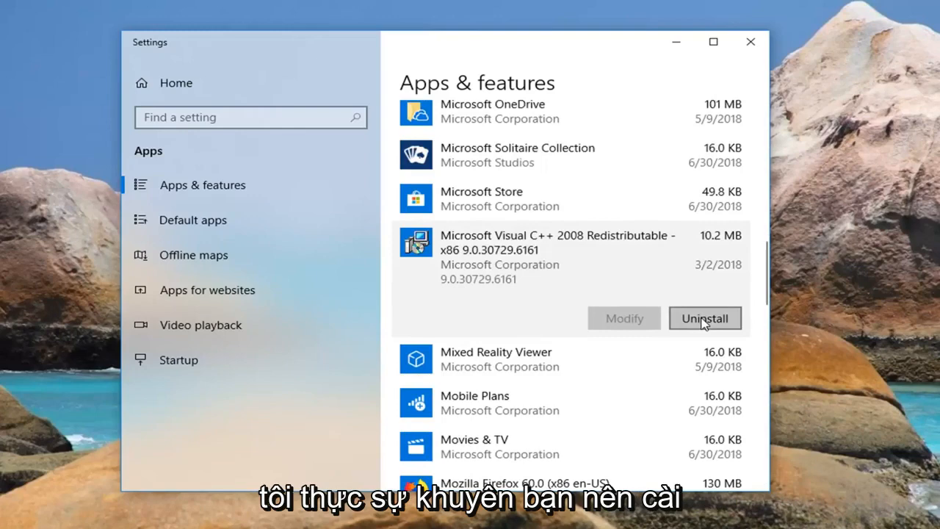
left_click(705, 317)
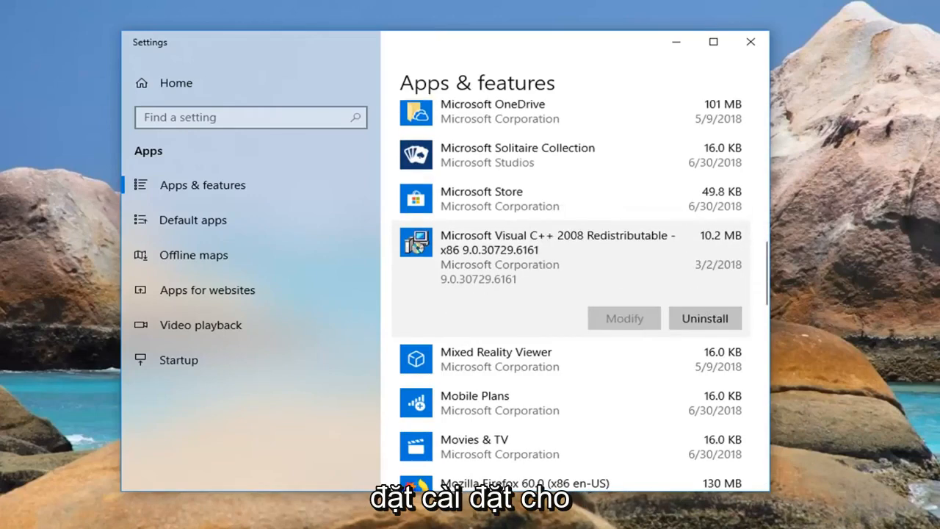
Confirm uninstalling the Visual C++ 2008 package, raising the vc_red.msi permission prompt
left_click(706, 318)
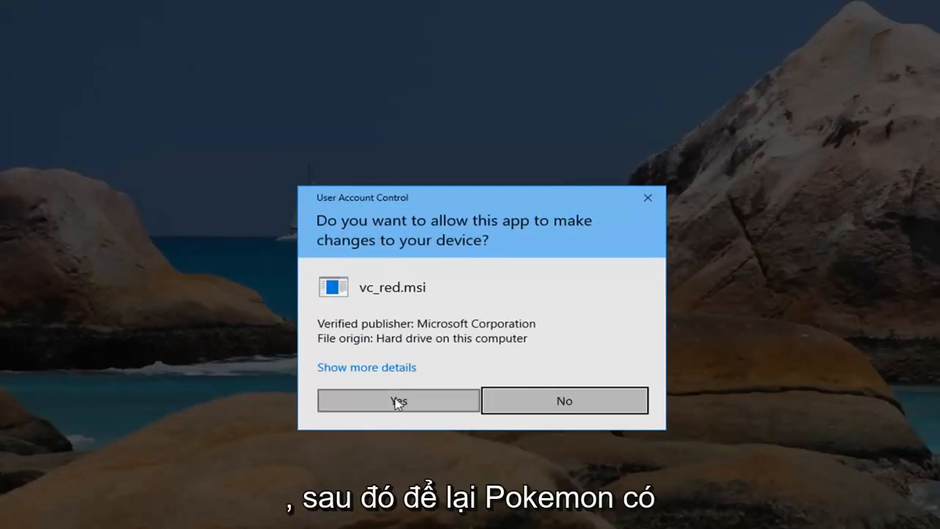
Allow vc_red.msi in User Account Control and let Windows Installer finish the removal
left_click(398, 399)
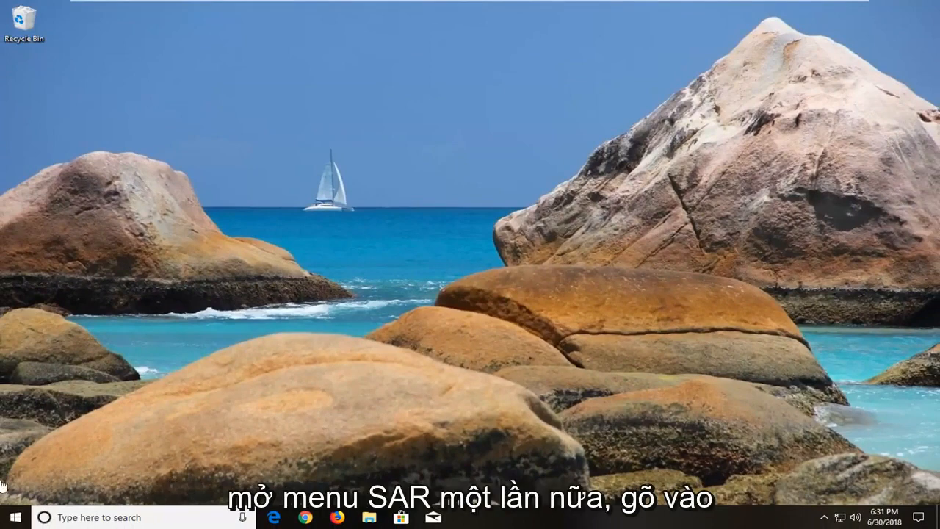
Search the Start menu for 'windows feature' and bring up Turn Windows features on or off
left_click(10, 518)
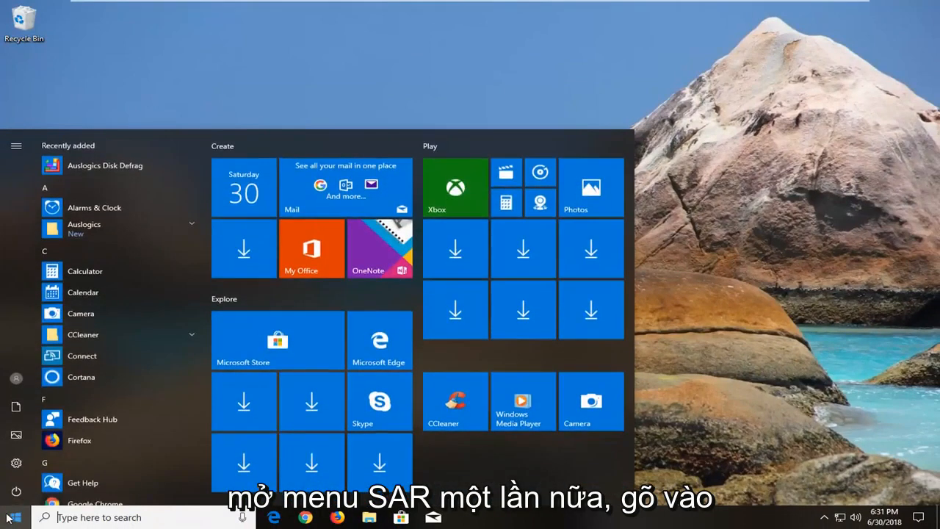
type("windows feature")
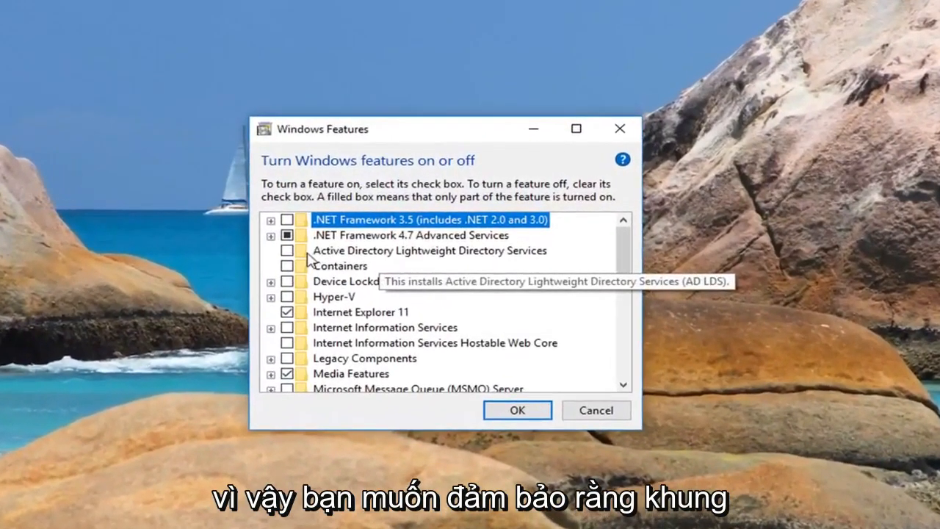
mouse_move(410, 235)
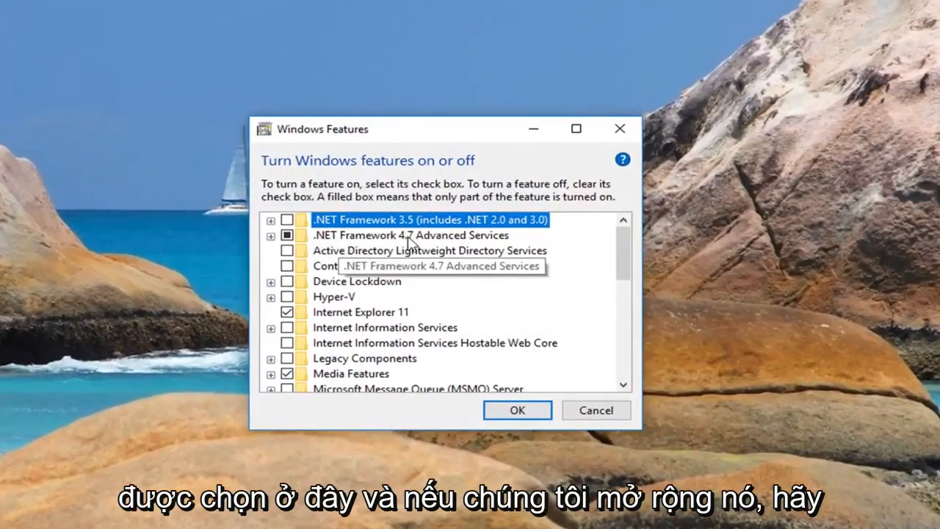
mouse_move(194, 183)
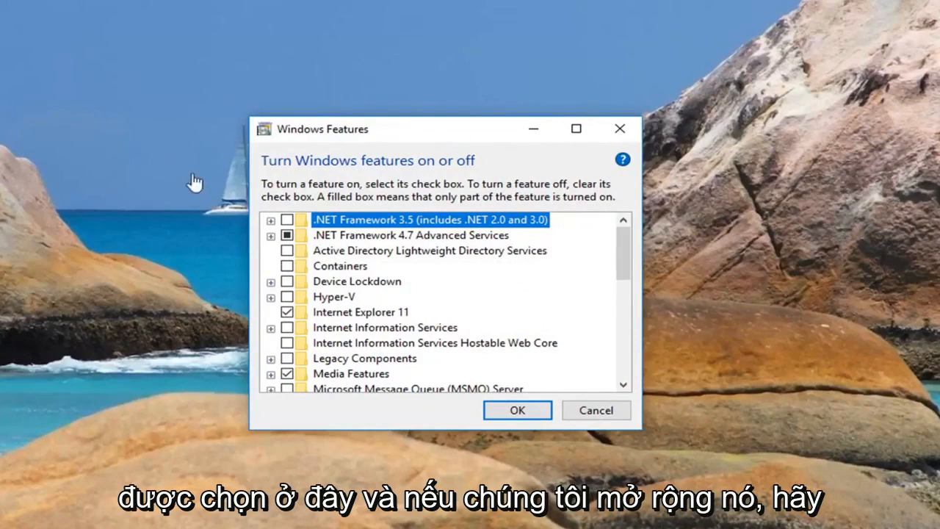
Expand .NET Framework 4.7 Advanced Services, confirm it is enabled, and accept with OK
left_click(271, 235)
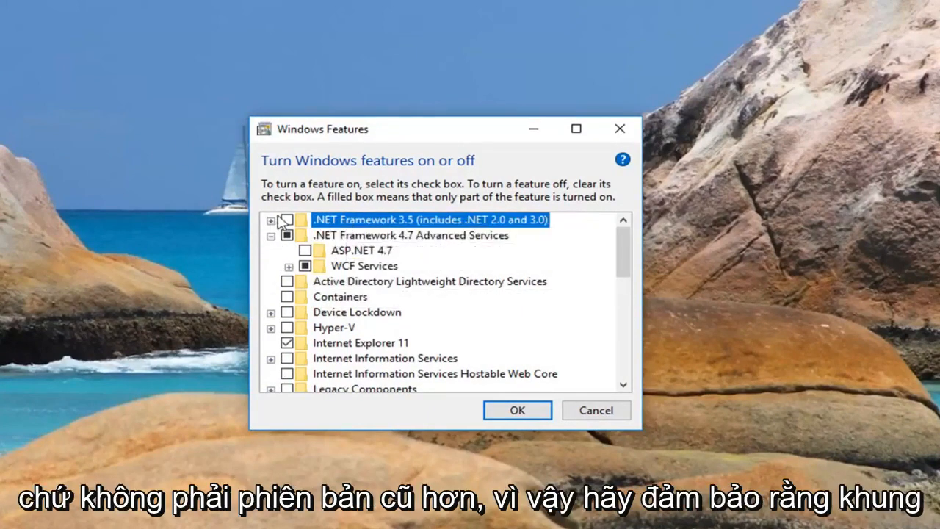
left_click(288, 219)
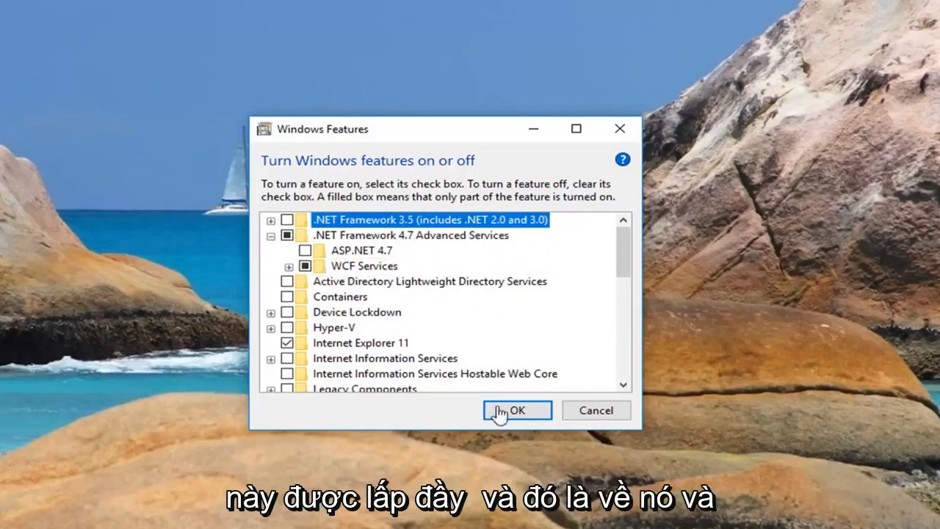
left_click(518, 410)
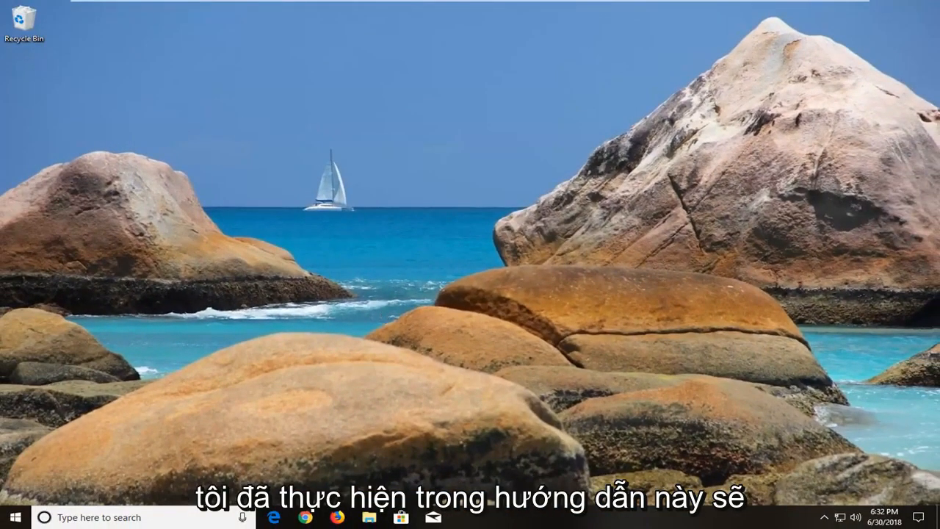